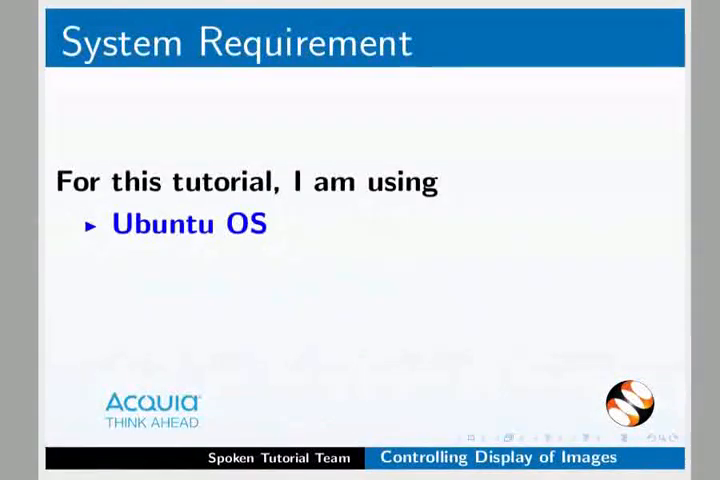
# Go from Configuration down to the Media section's Image styles page.
pyautogui.press('right')
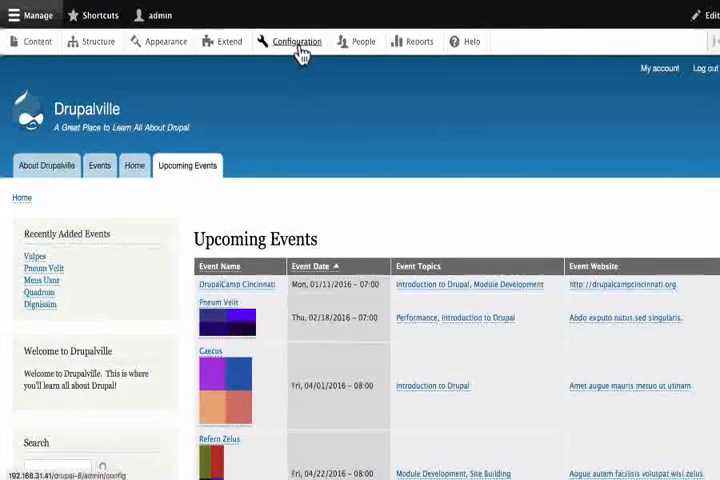
pyautogui.click(296, 41)
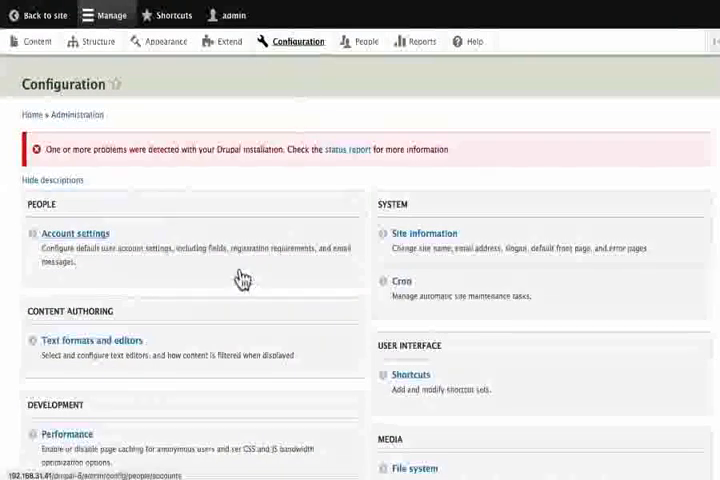
pyautogui.scroll(-3)
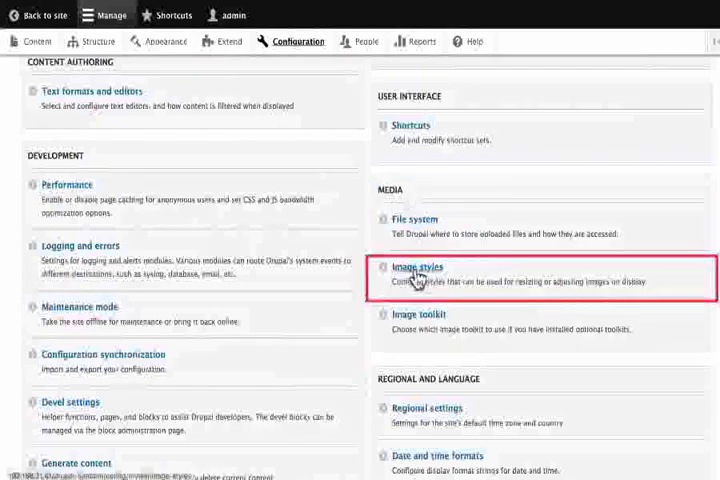
pyautogui.click(419, 267)
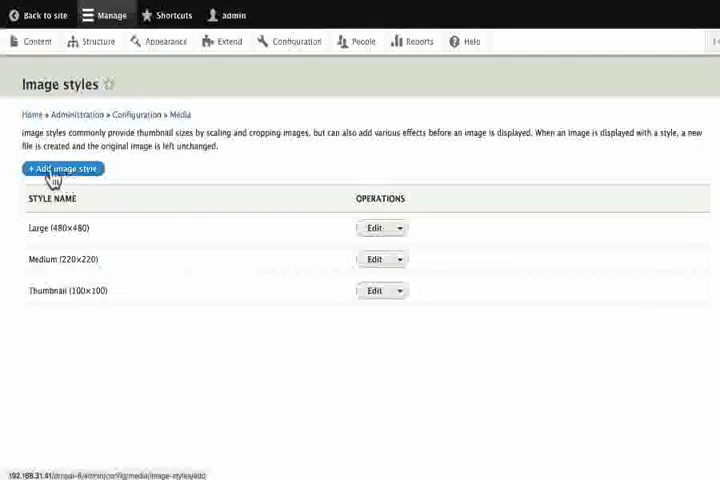
# Add an image style named 'Upcoming Events 150x150' and create it.
pyautogui.click(62, 168)
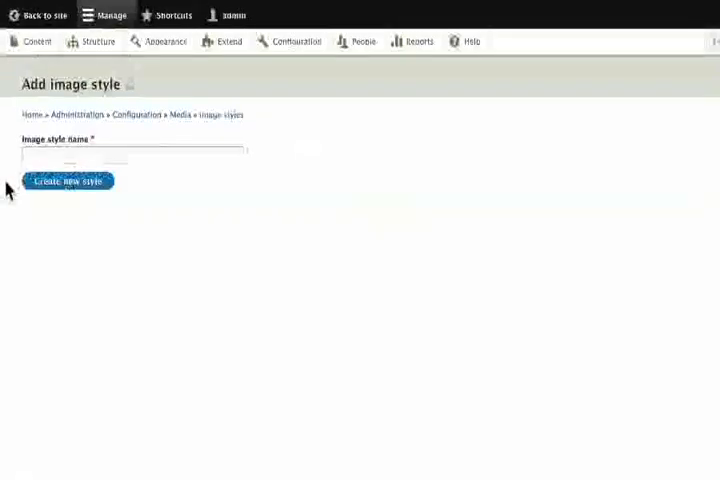
pyautogui.click(132, 155)
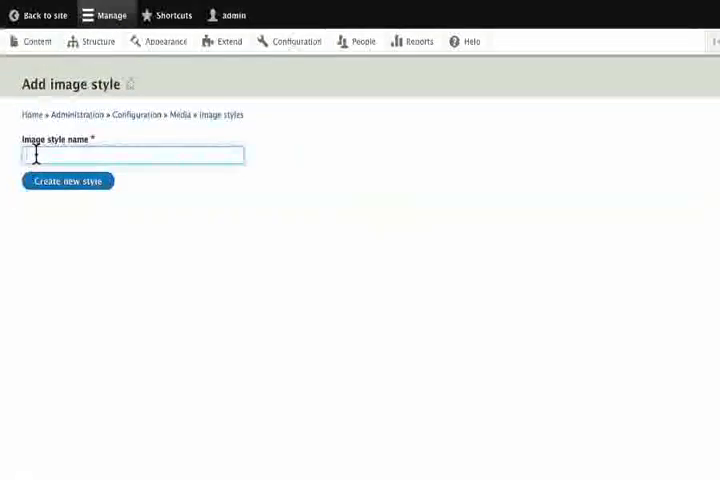
pyautogui.write('Upcoming Events 150x150')
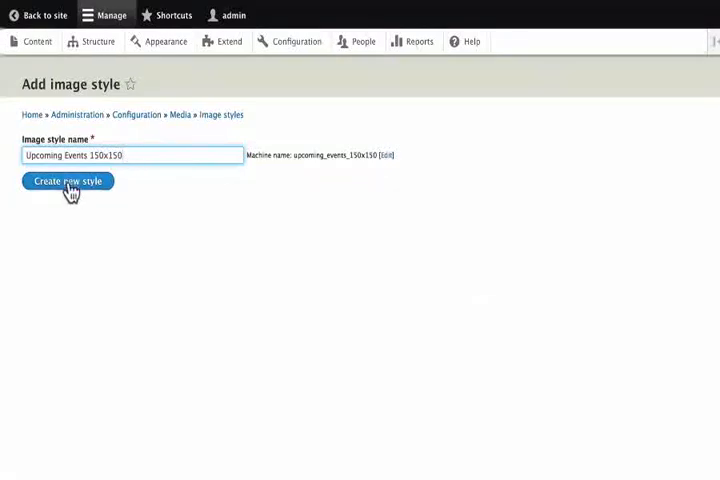
pyautogui.click(67, 181)
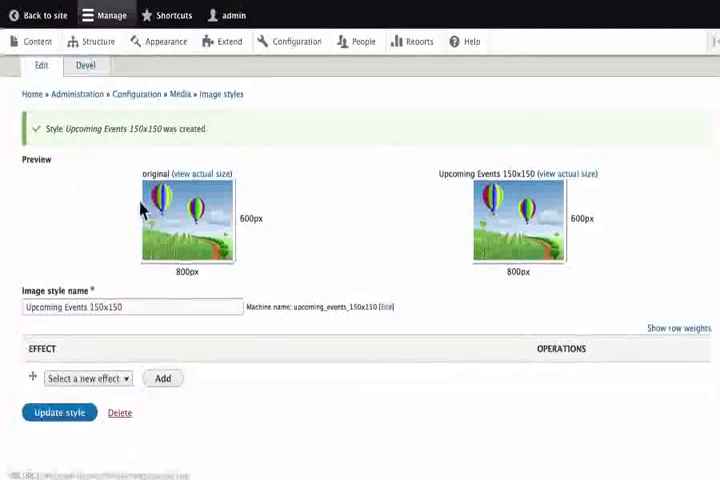
pyautogui.moveTo(508, 247)
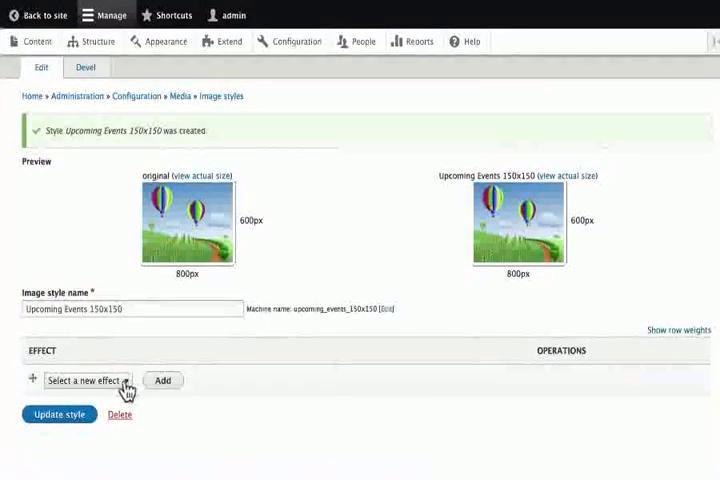
# Add a Scale and crop effect with width and height 150 to the style.
pyautogui.click(85, 381)
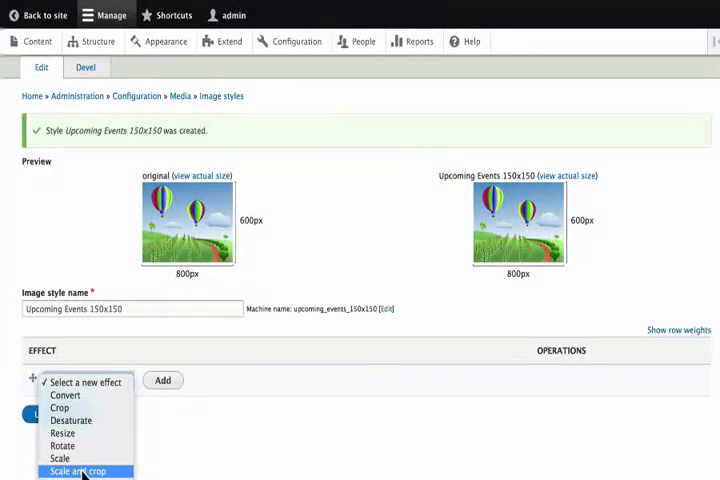
pyautogui.click(84, 471)
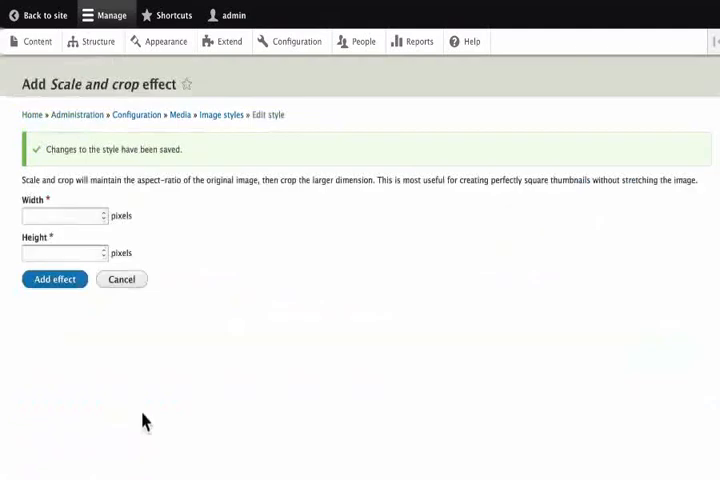
pyautogui.write('1')
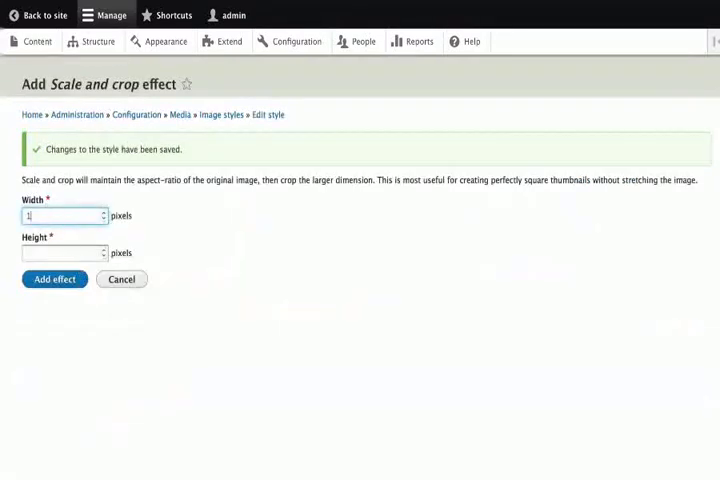
pyautogui.write('150')
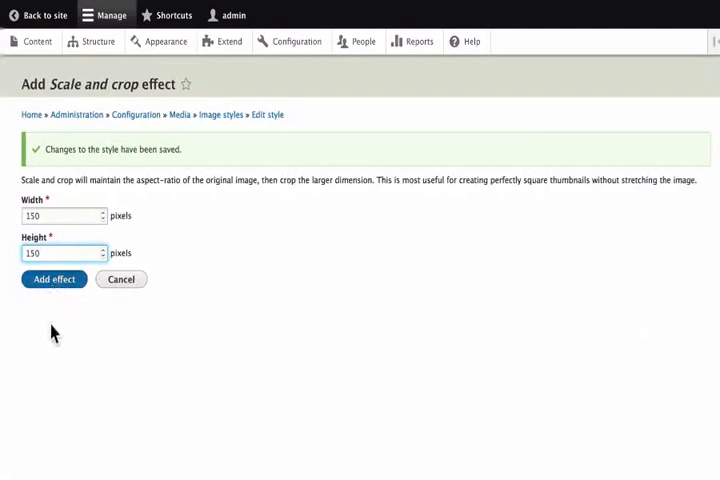
pyautogui.click(54, 279)
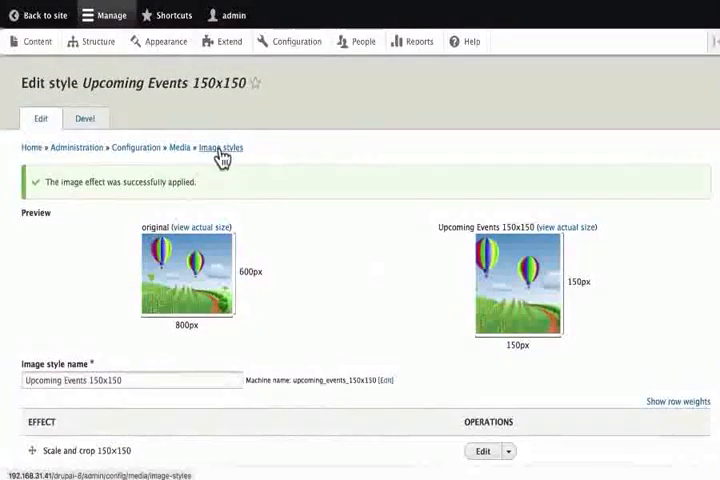
# Back on Image styles, add and create a style named 'photo gallery of logos'.
pyautogui.click(220, 148)
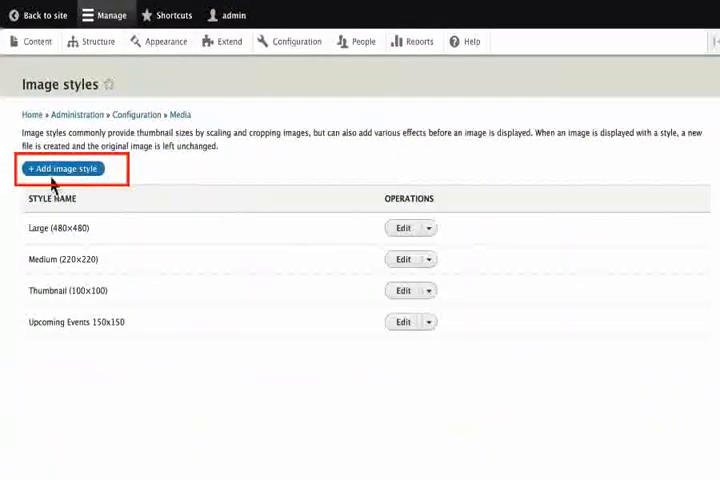
pyautogui.click(62, 168)
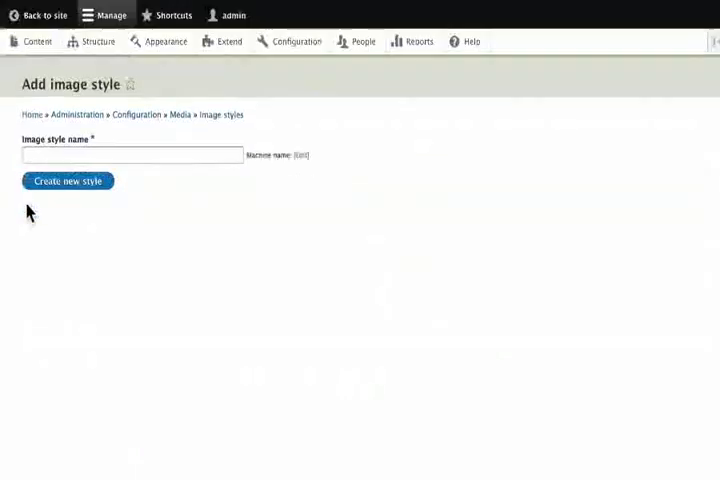
pyautogui.click(130, 155)
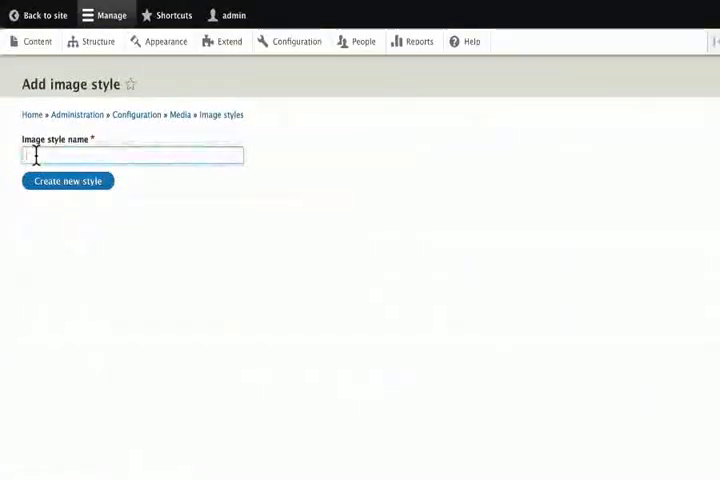
pyautogui.write('photo gallery of logos')
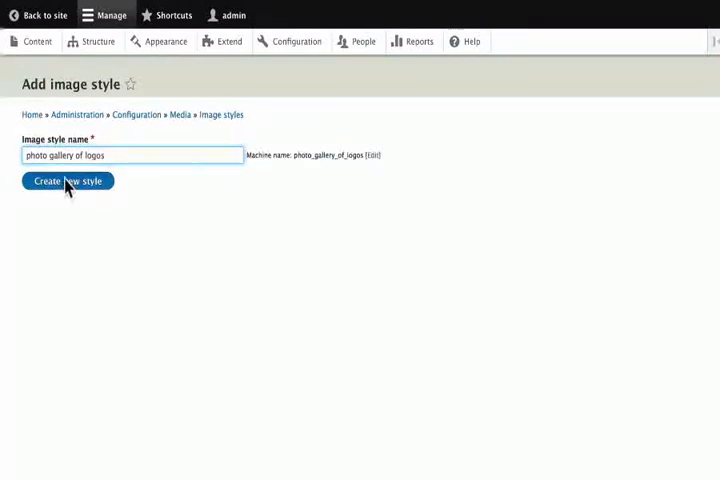
pyautogui.click(67, 181)
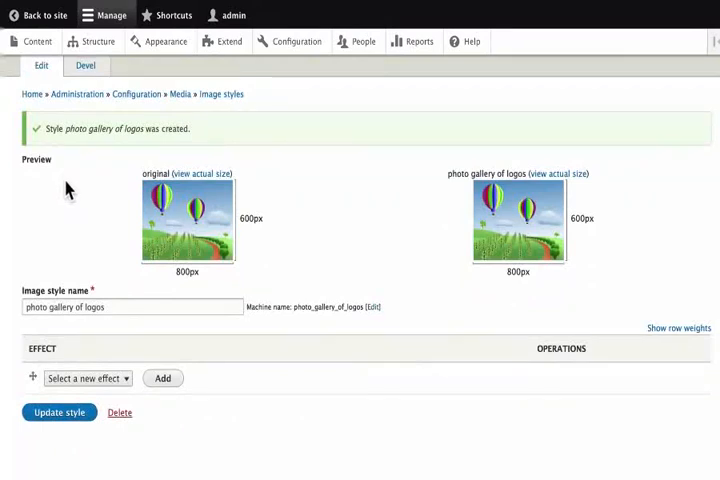
# Add a Scale and crop effect with width 300 and height 300.
pyautogui.click(88, 378)
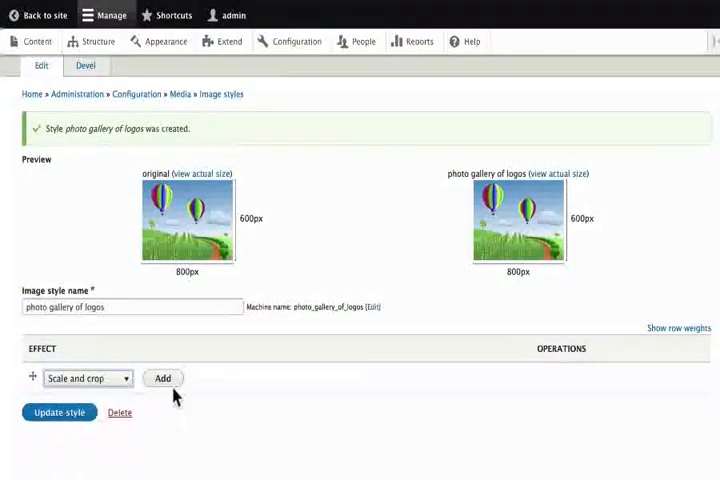
pyautogui.click(162, 378)
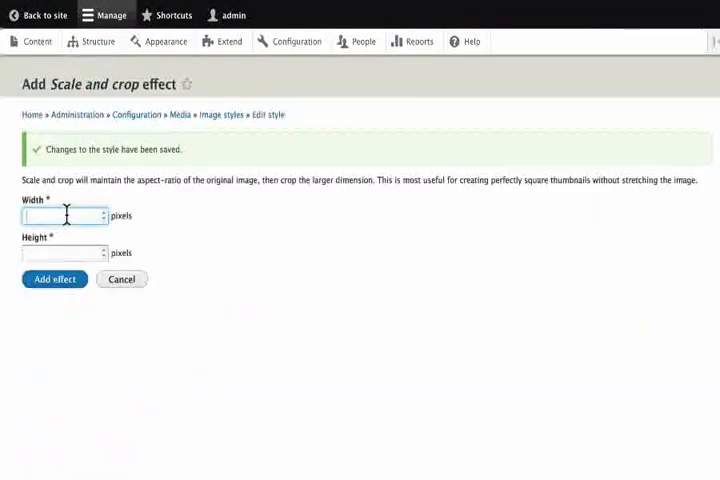
pyautogui.write('300')
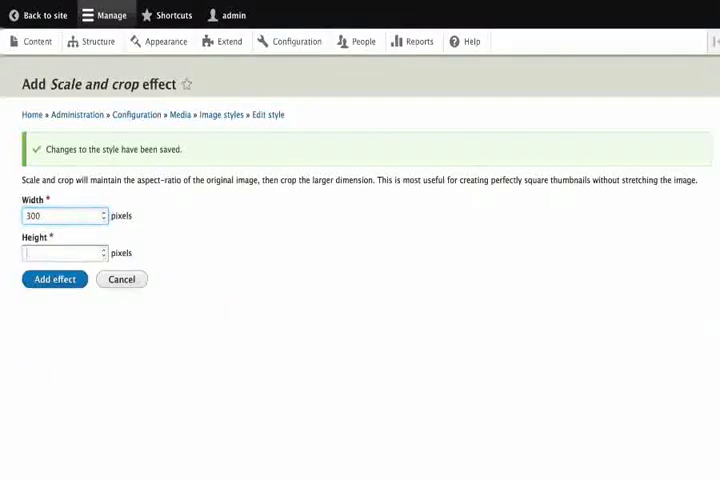
pyautogui.write('300')
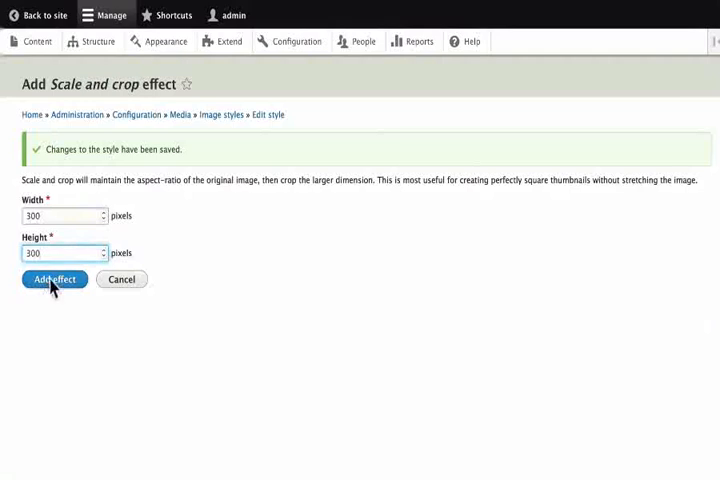
pyautogui.click(54, 279)
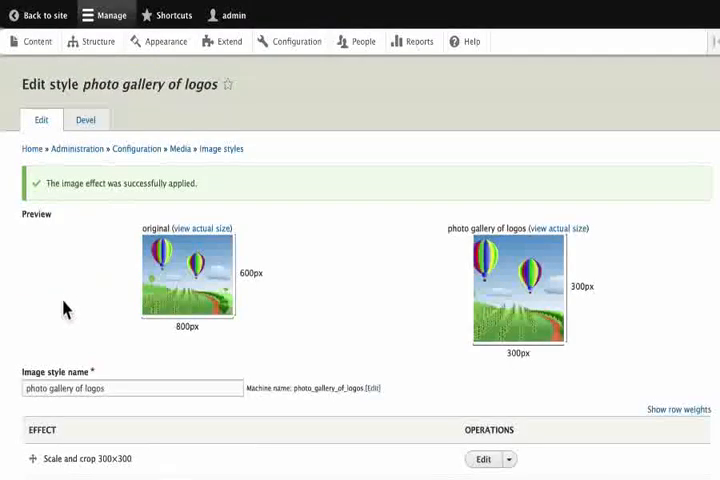
pyautogui.moveTo(510, 300)
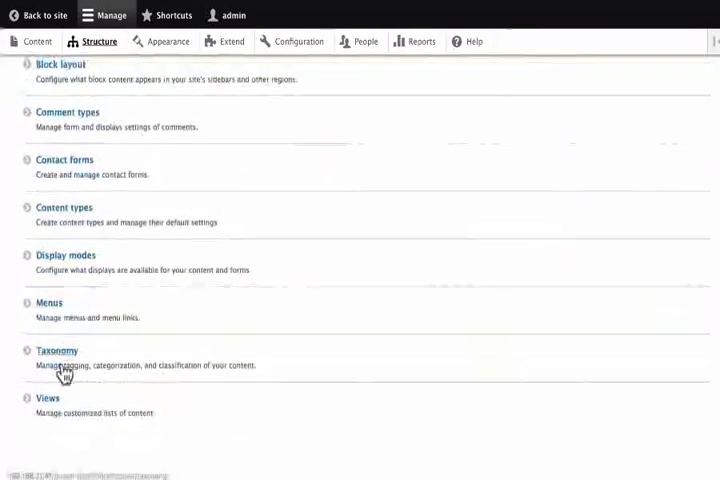
# Edit the Upcoming Events view and set the Event Logo image style to Upcoming Events 150x150.
pyautogui.click(47, 398)
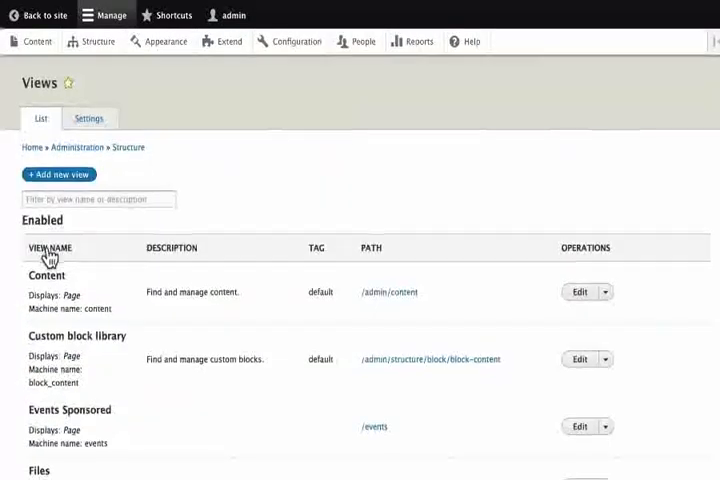
pyautogui.scroll(-3)
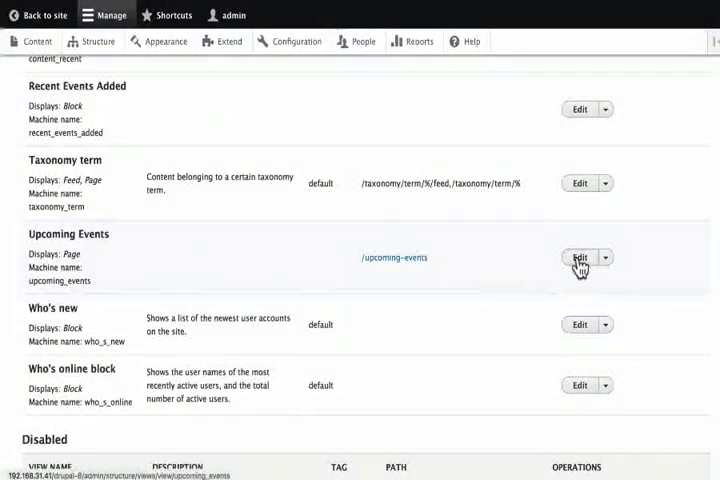
pyautogui.click(579, 257)
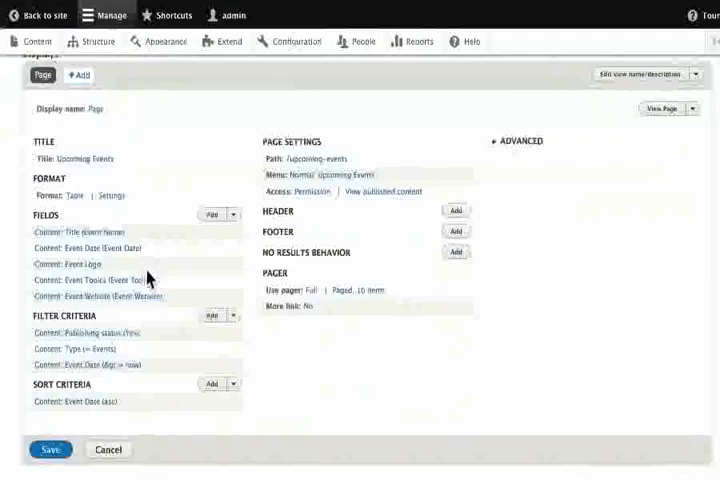
pyautogui.click(76, 263)
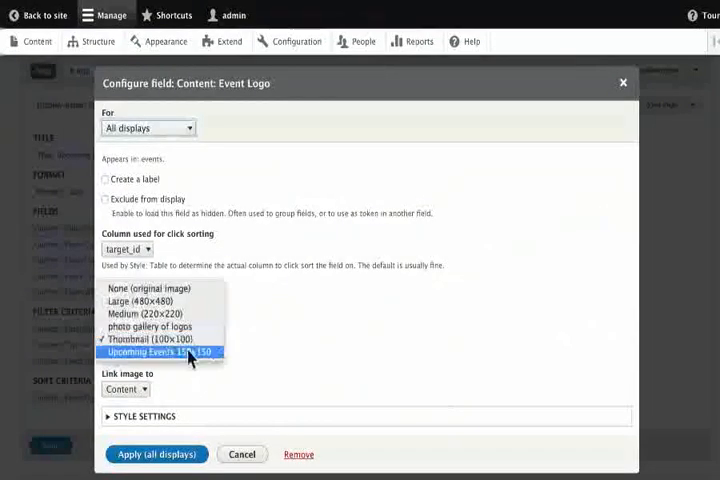
pyautogui.click(162, 351)
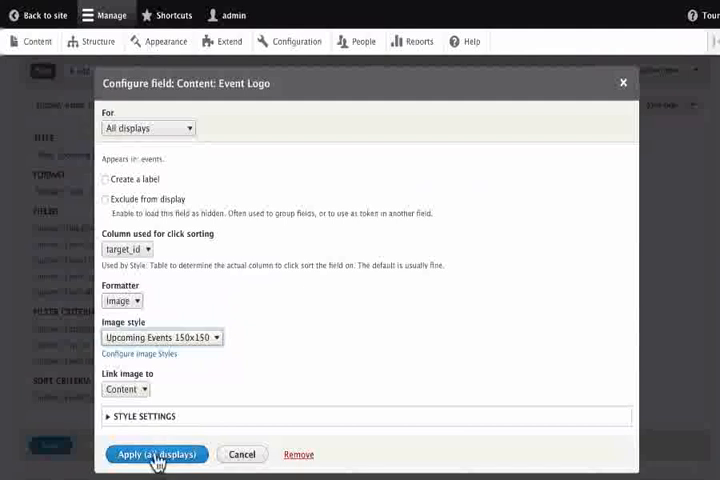
pyautogui.click(156, 454)
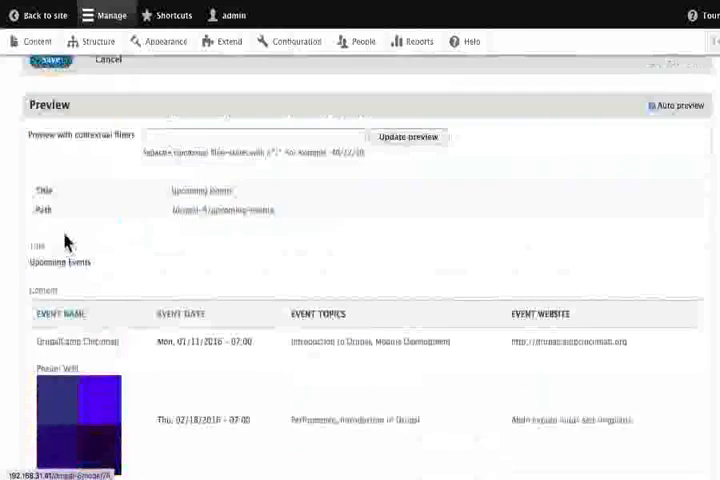
# Save the Upcoming Events view and return to the site to see the logos.
pyautogui.scroll(3)
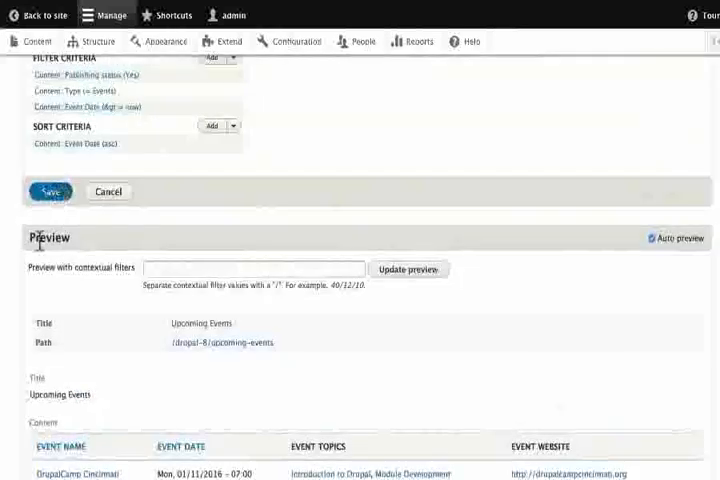
pyautogui.click(48, 191)
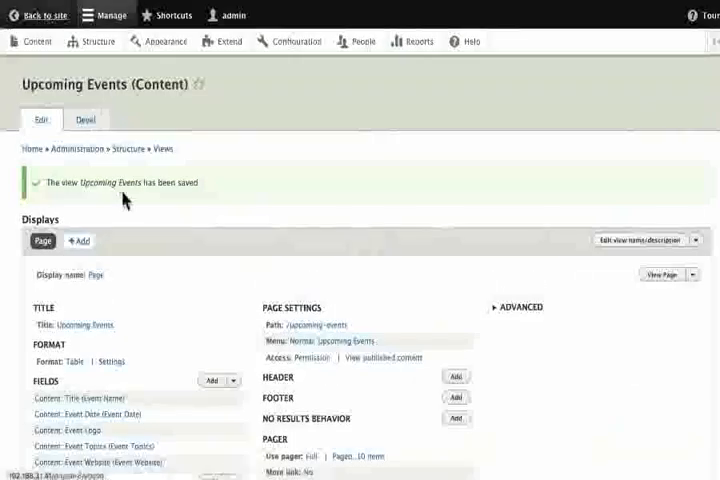
pyautogui.click(663, 274)
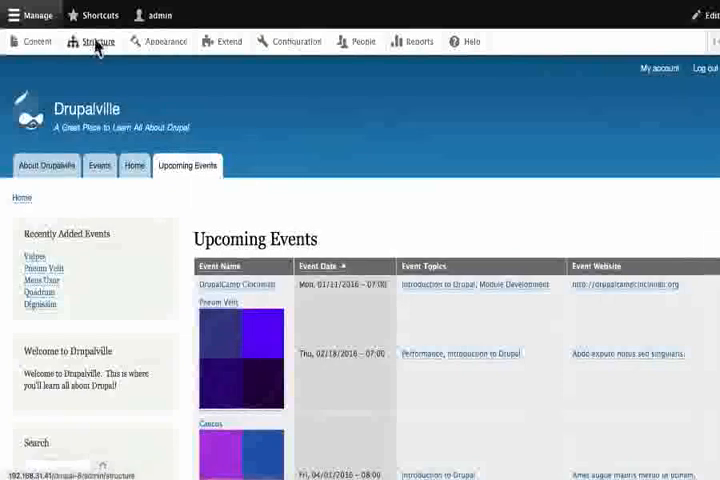
# From Structure > Views, add a view named 'Photo Gallery' showing content of type Events.
pyautogui.click(97, 41)
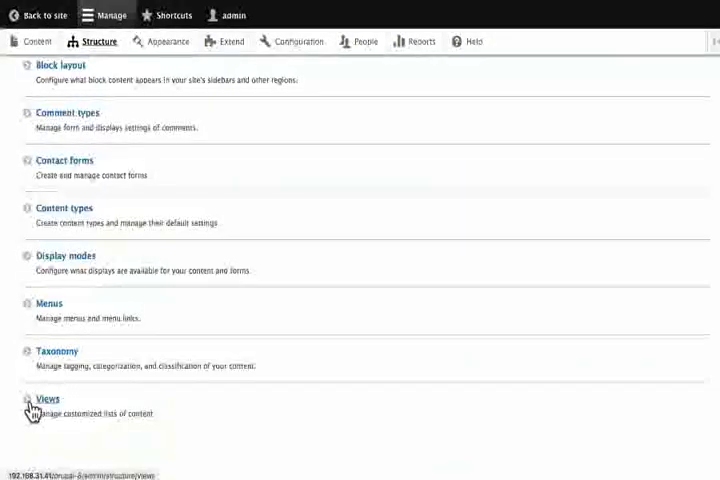
pyautogui.click(45, 399)
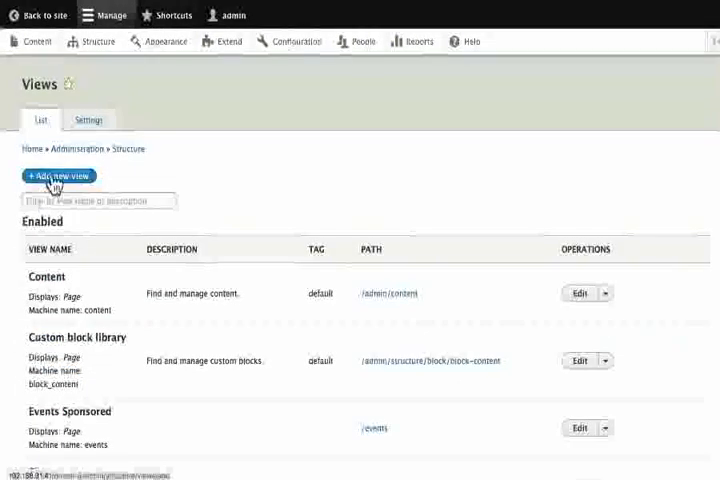
pyautogui.click(56, 175)
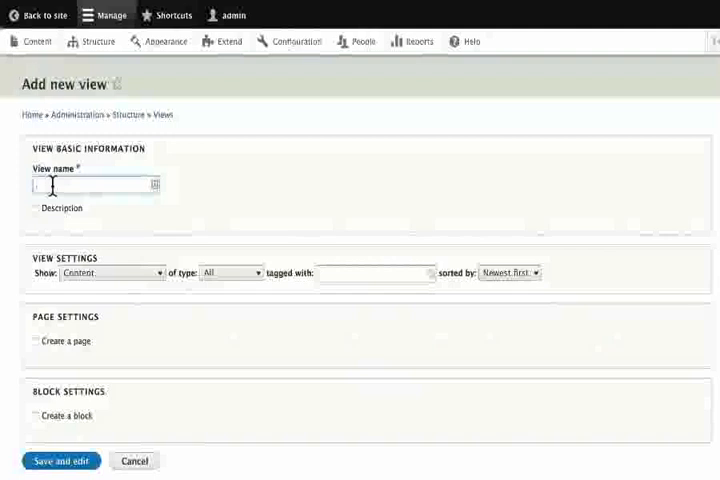
pyautogui.write('Photo Gallery')
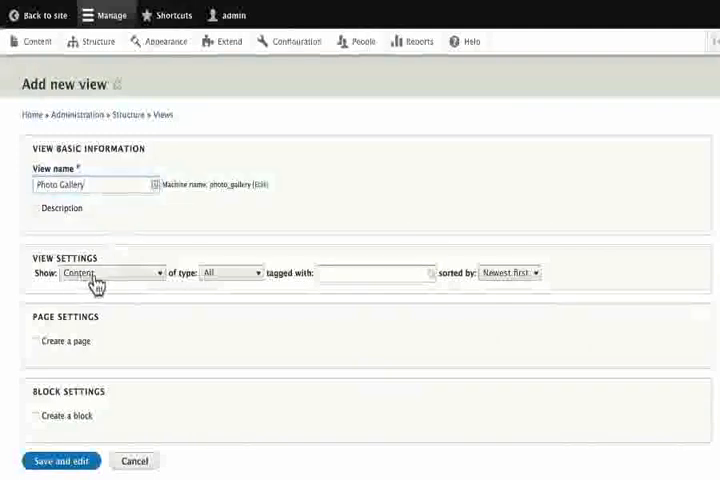
pyautogui.click(230, 273)
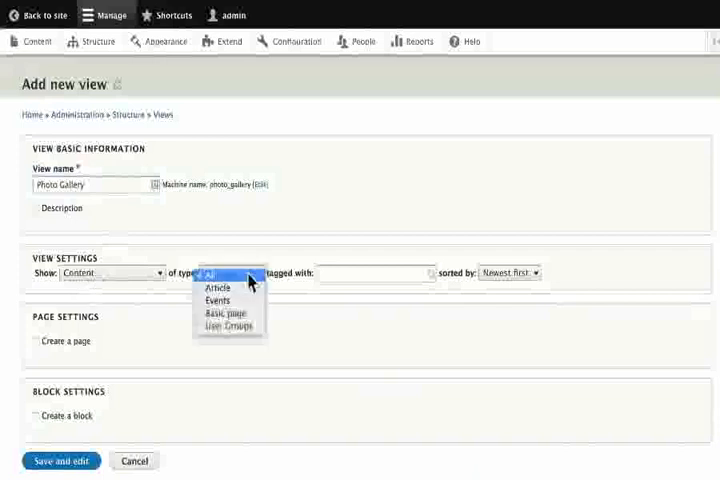
pyautogui.click(215, 300)
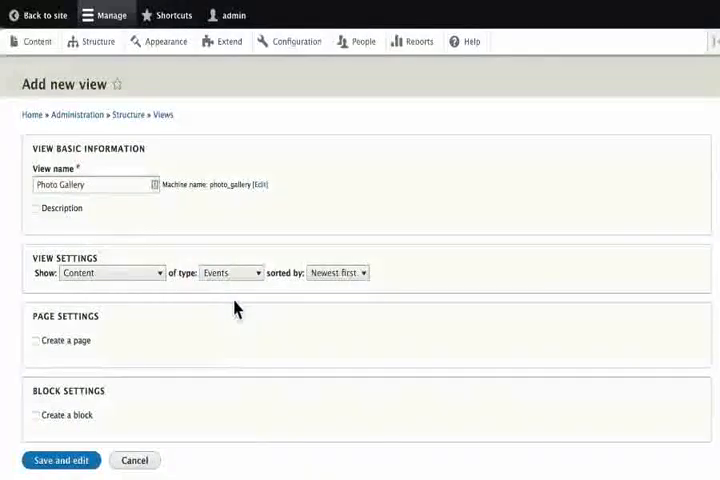
pyautogui.moveTo(208, 322)
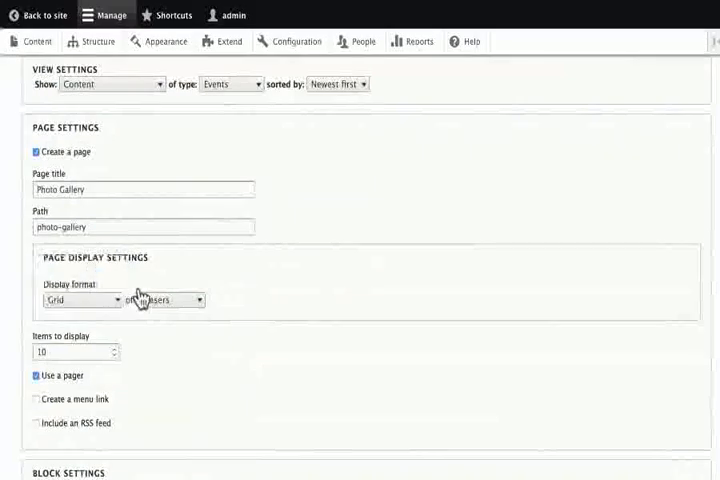
# Give the page a Grid of fields format and a main-navigation menu link, then Save and edit.
pyautogui.click(165, 300)
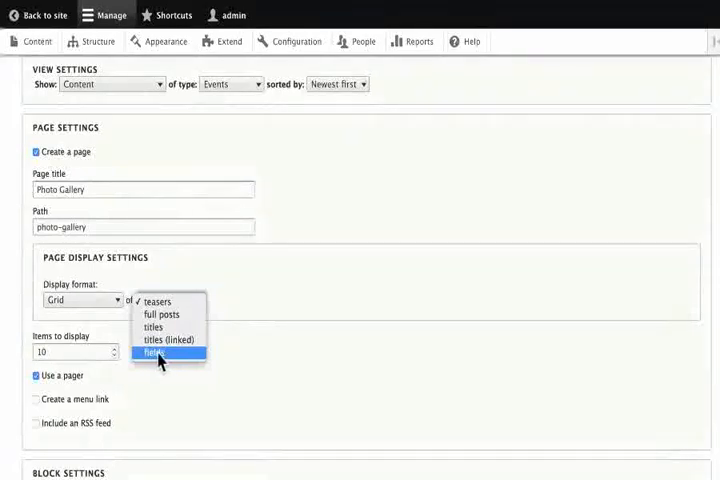
pyautogui.click(159, 353)
pyautogui.write('9')
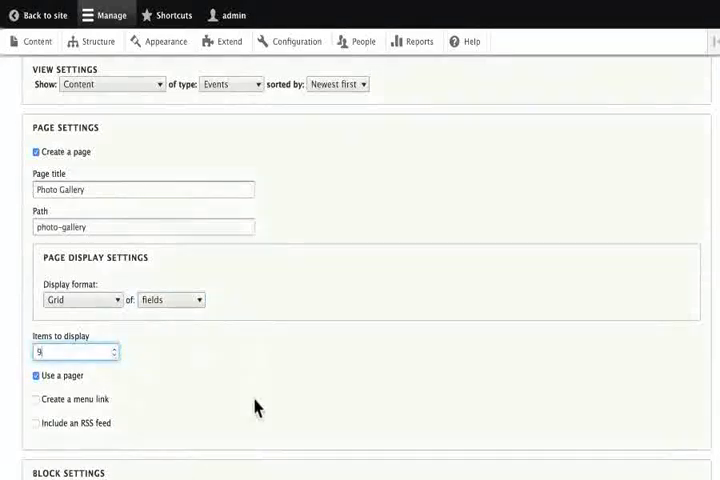
pyautogui.click(34, 399)
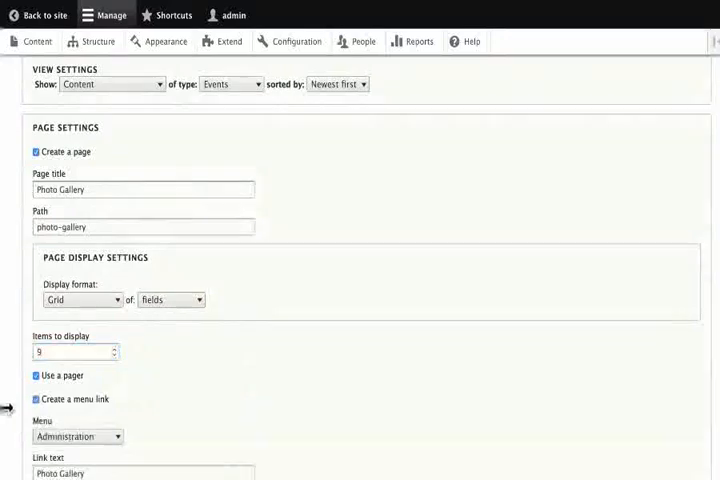
pyautogui.scroll(-3)
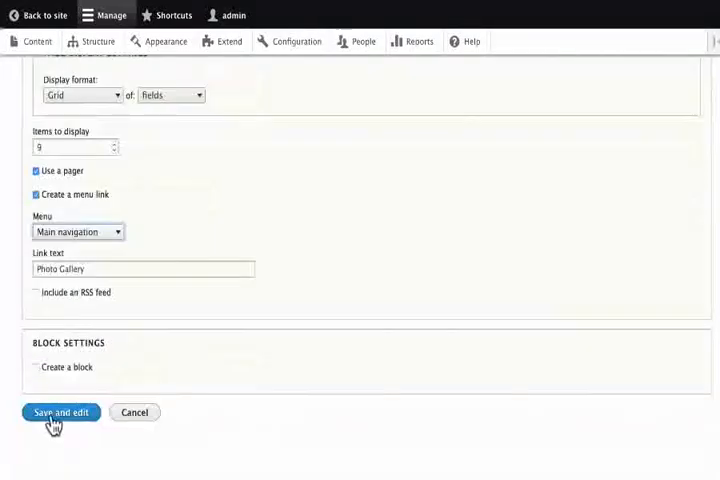
pyautogui.click(60, 412)
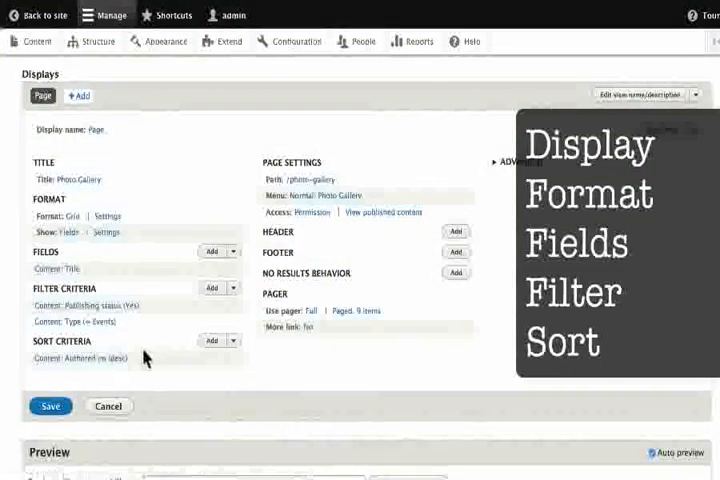
# Open the Grid format settings and apply 3 columns.
pyautogui.scroll(-3)
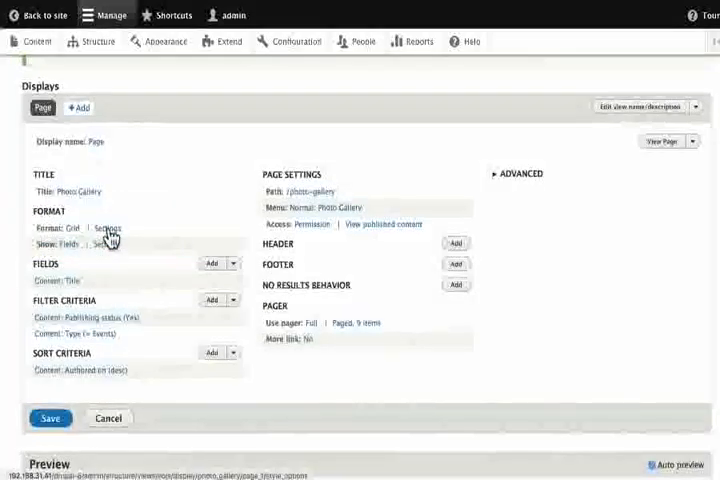
pyautogui.click(106, 227)
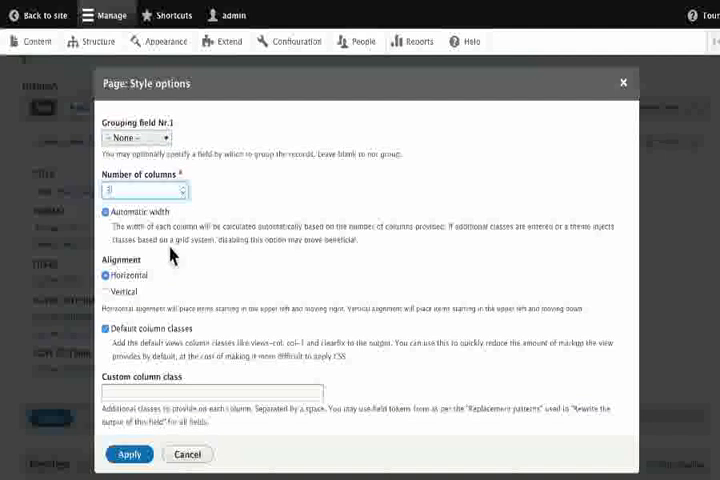
pyautogui.click(129, 454)
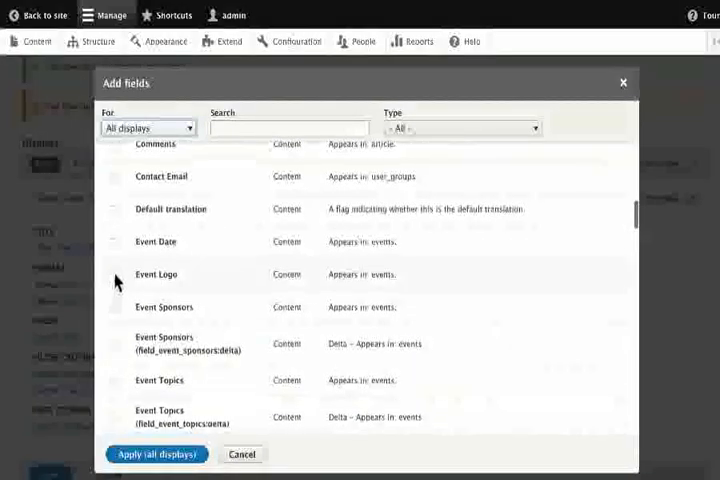
# Add the Event Logo field using the photo gallery of logos image style, linked to its content.
pyautogui.click(111, 277)
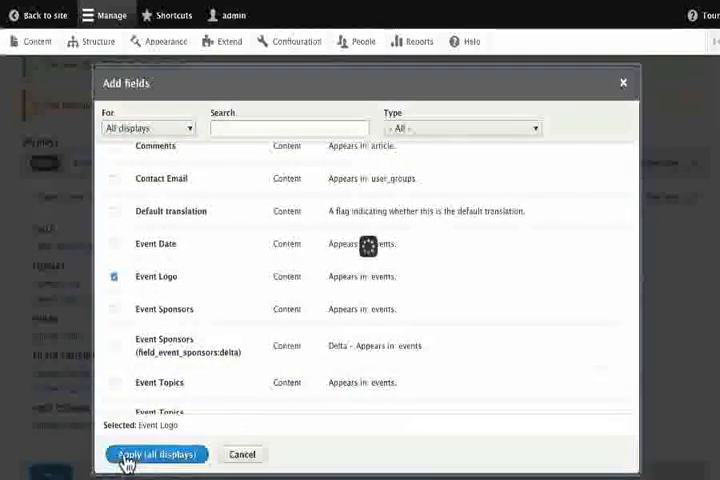
pyautogui.click(156, 454)
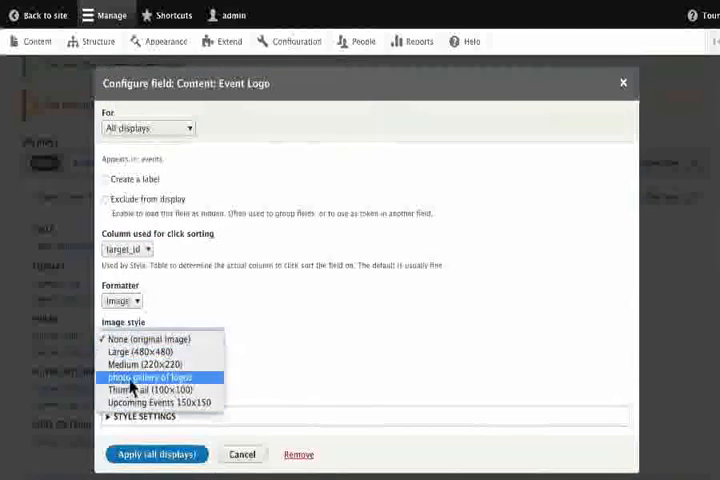
pyautogui.click(163, 377)
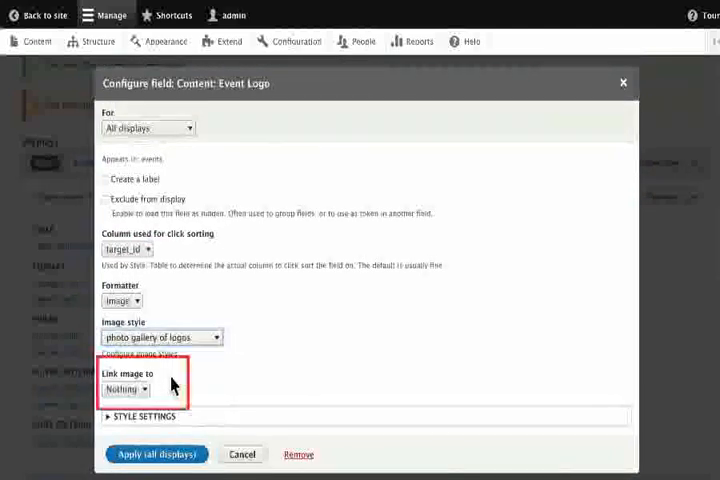
pyautogui.click(122, 389)
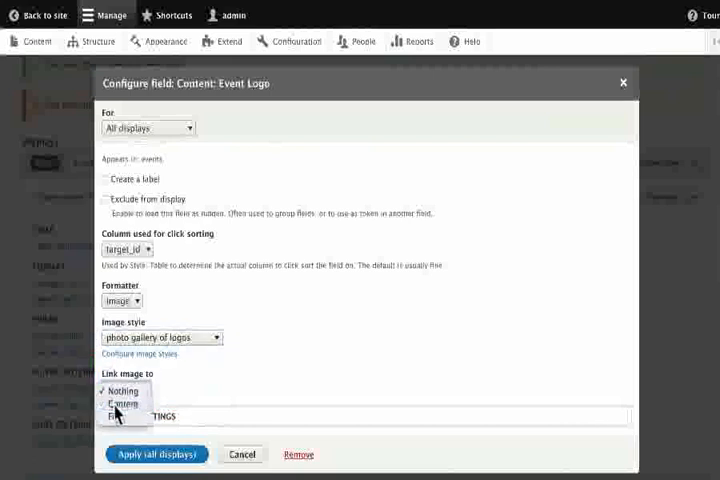
pyautogui.click(156, 454)
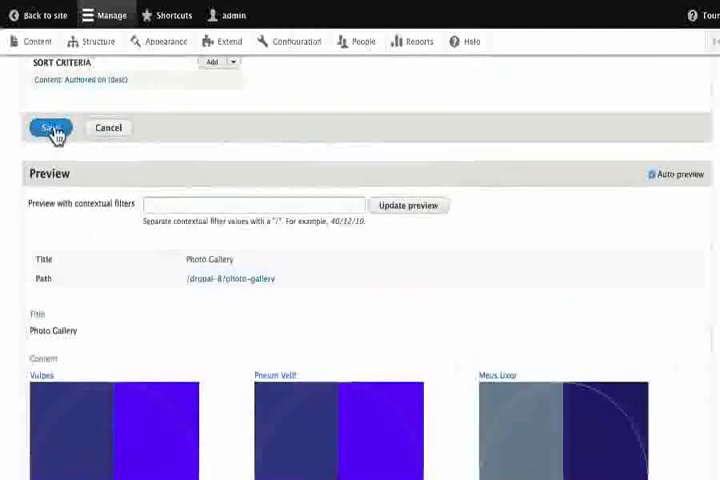
# Save the view and visit the Photo Gallery page from the main navigation.
pyautogui.click(50, 128)
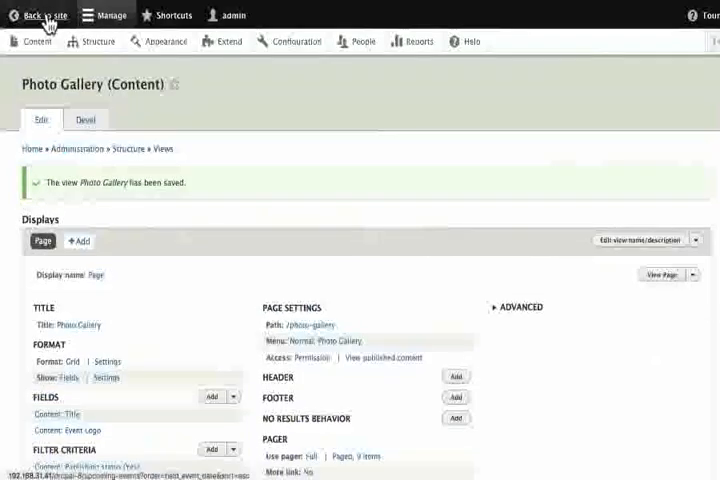
pyautogui.click(40, 14)
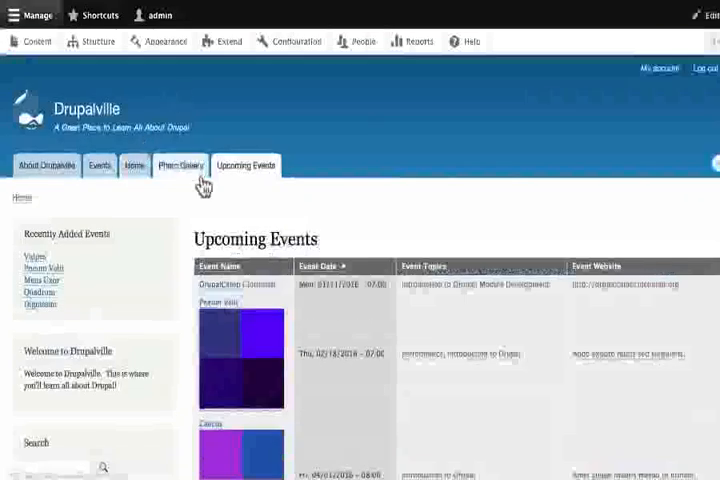
pyautogui.click(185, 164)
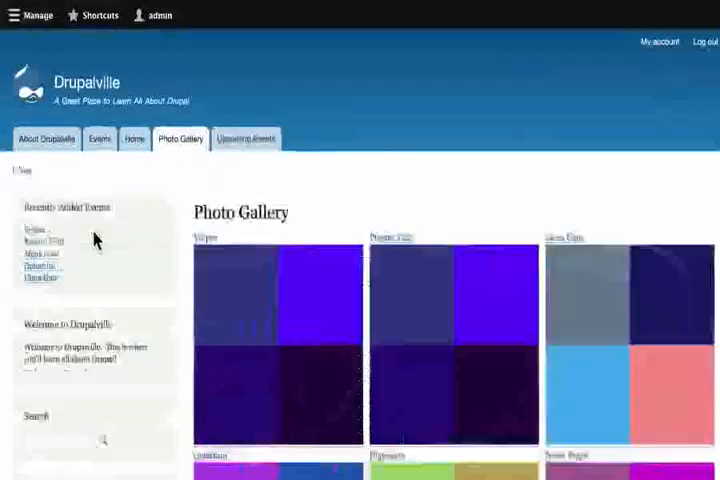